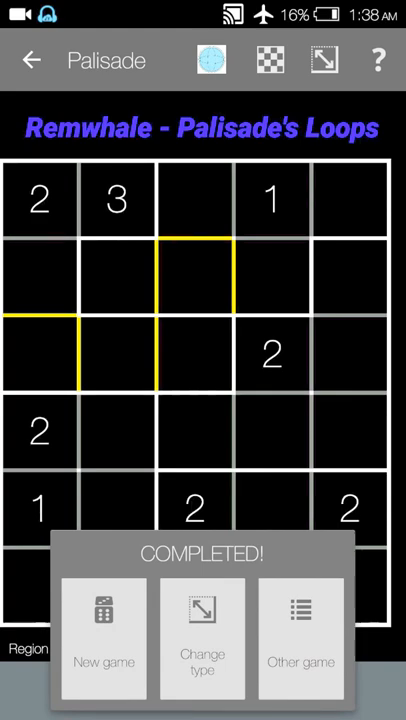
# Start a new 5x5 puzzle and mark a border near the bottom-right clues
pyautogui.click(202, 635)
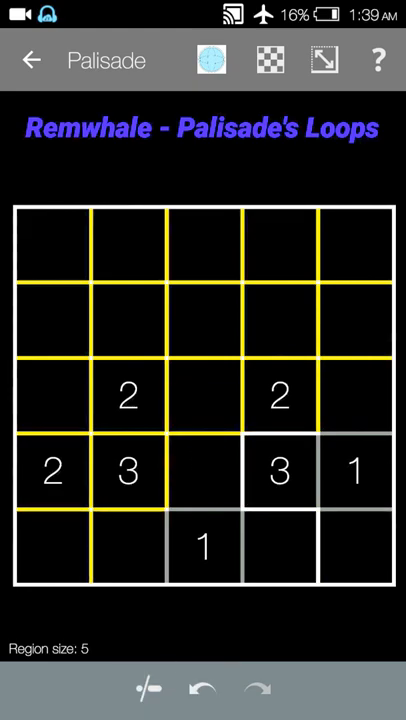
pyautogui.click(278, 434)
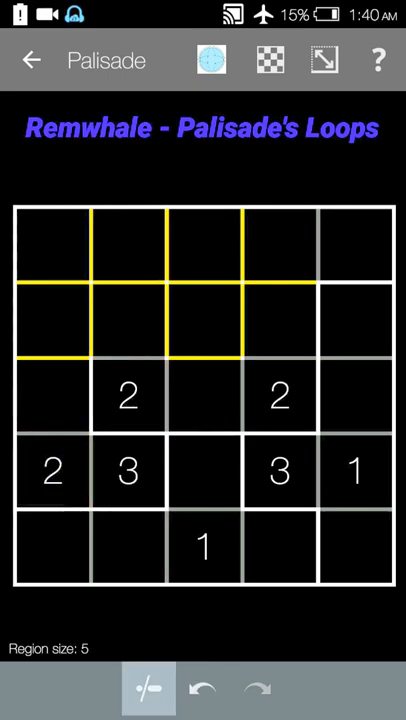
# Mark a region wall on a grid line in the top-left corner
pyautogui.click(90, 285)
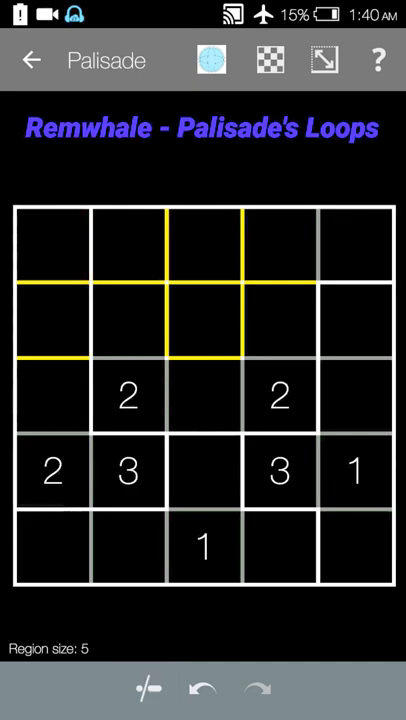